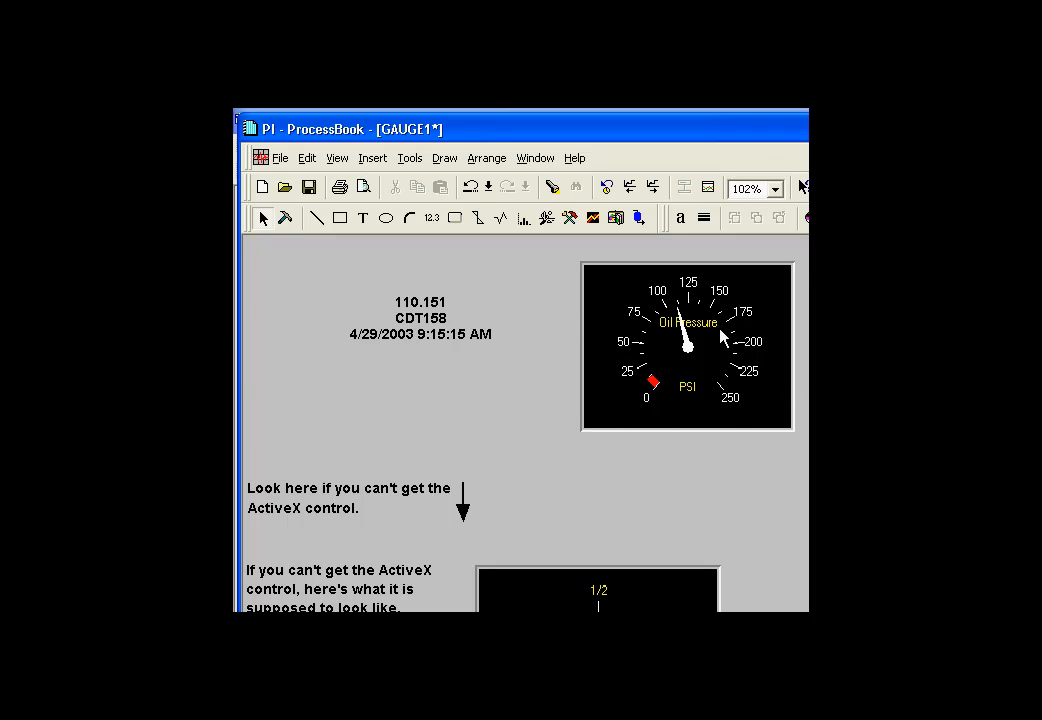
mouse_move(286, 218)
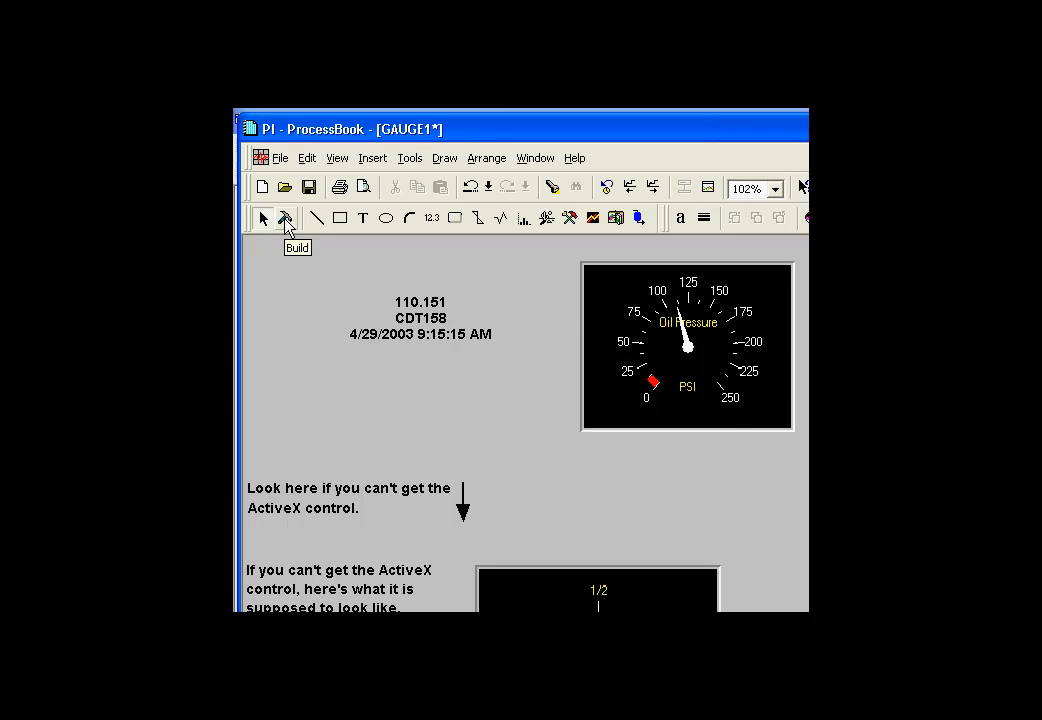
mouse_move(288, 224)
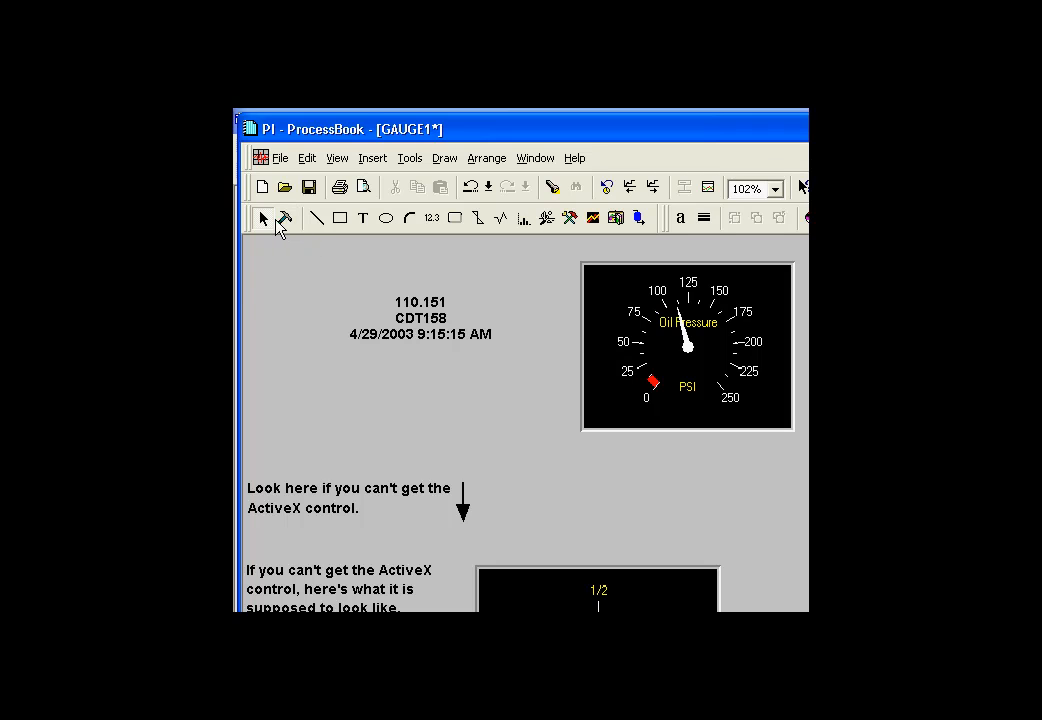
mouse_move(688, 338)
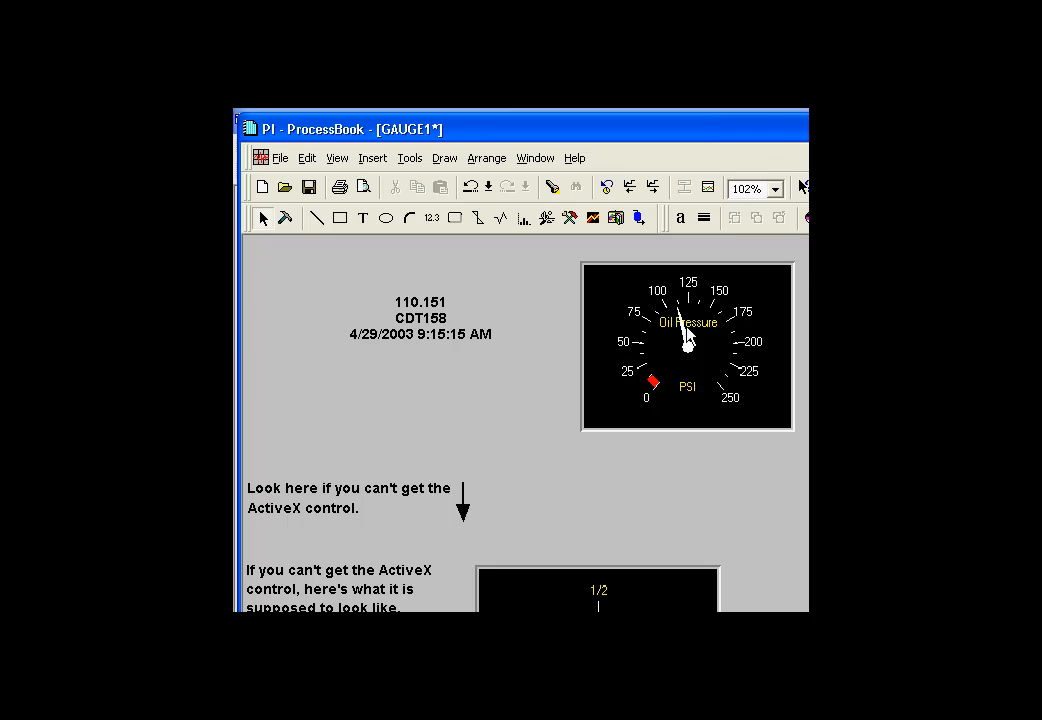
mouse_move(697, 360)
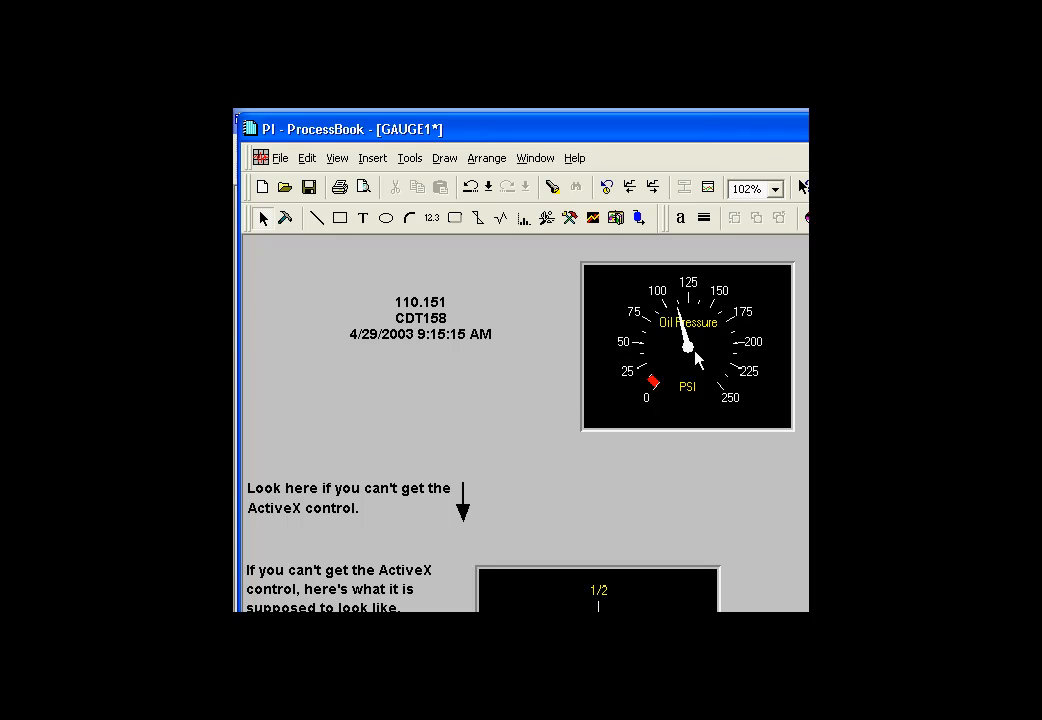
mouse_move(733, 397)
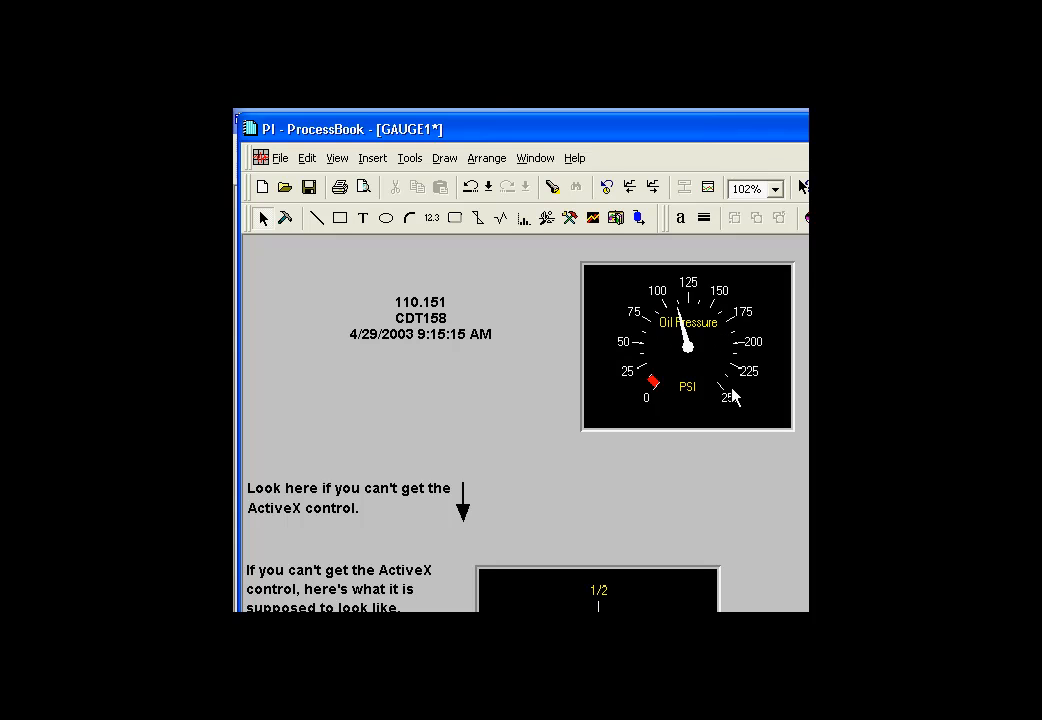
mouse_move(618, 374)
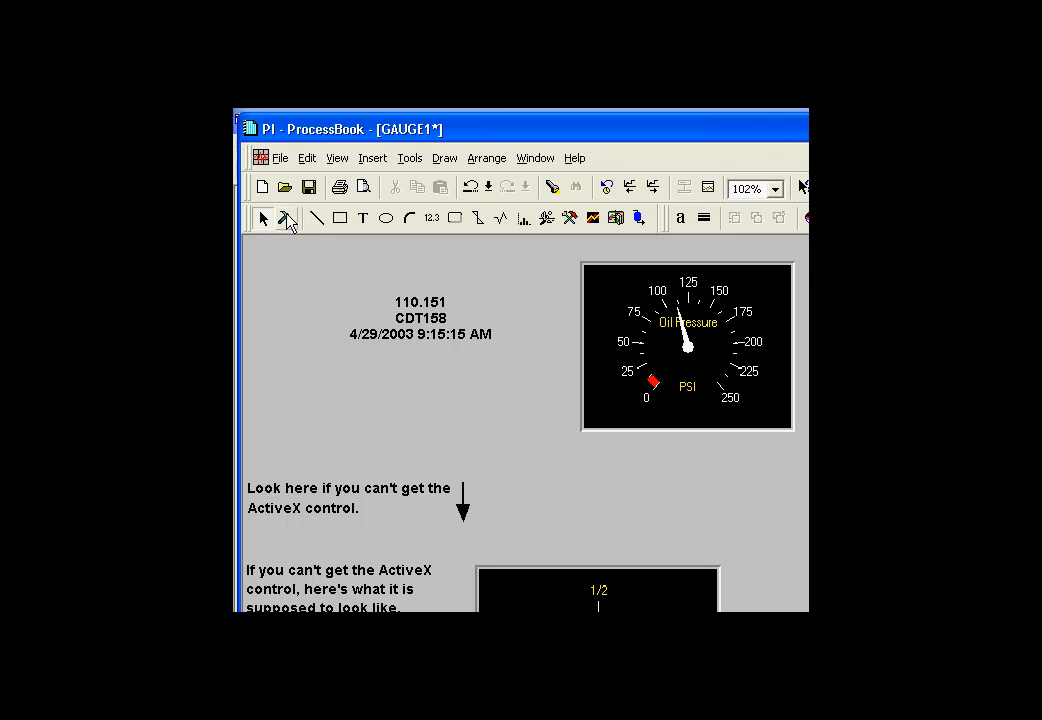
mouse_move(293, 228)
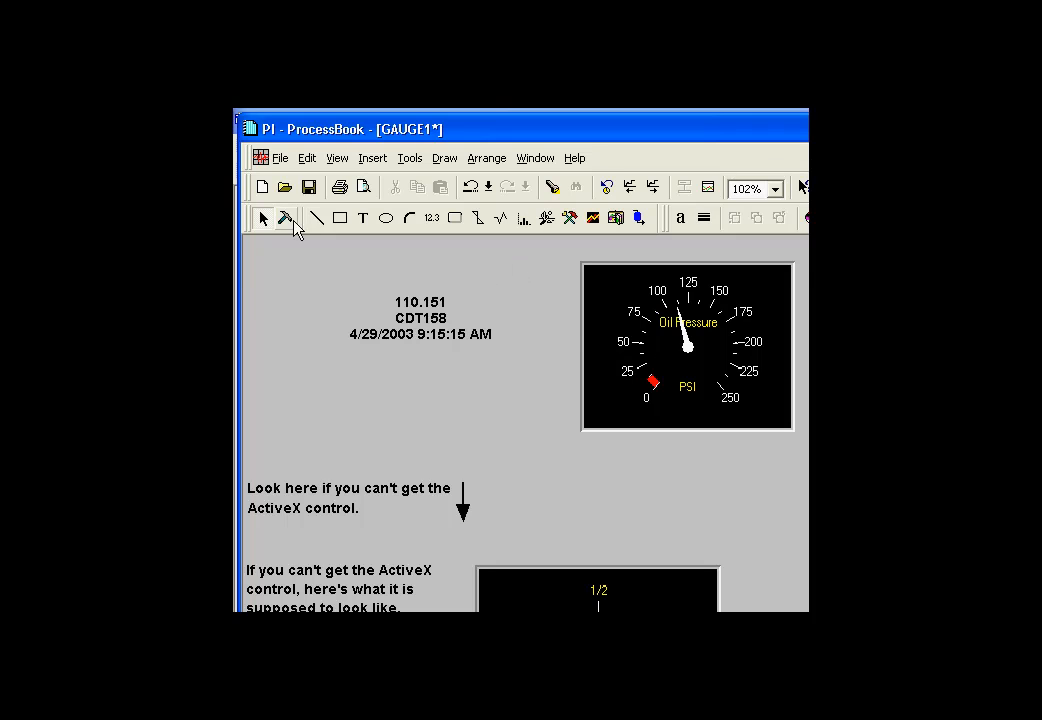
mouse_move(287, 219)
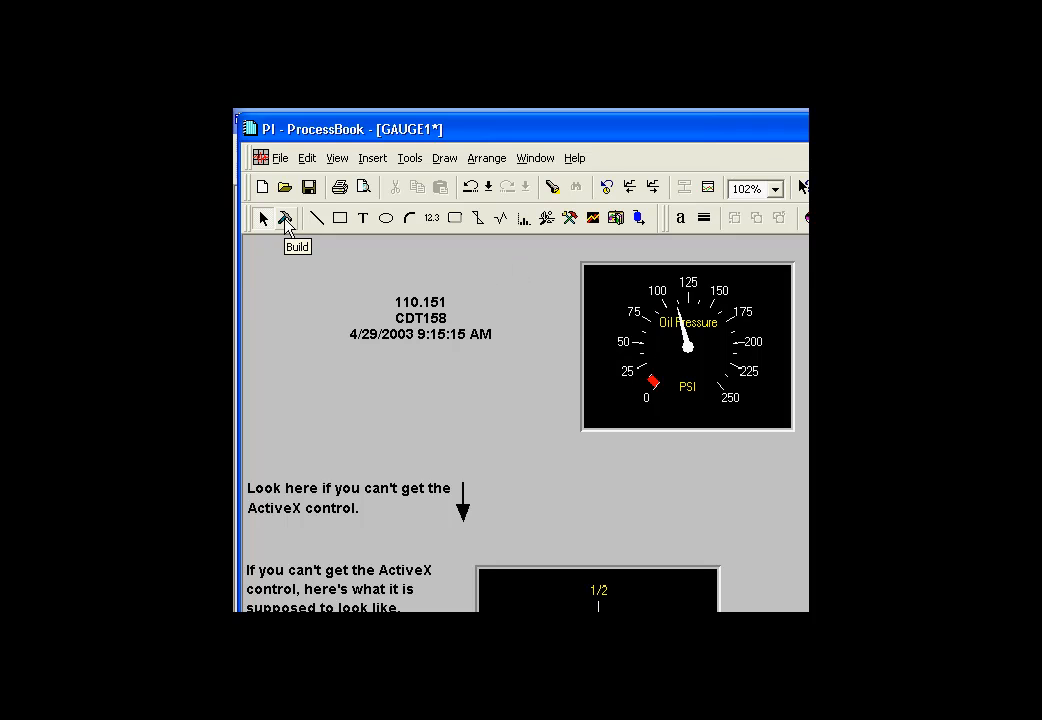
mouse_move(530, 320)
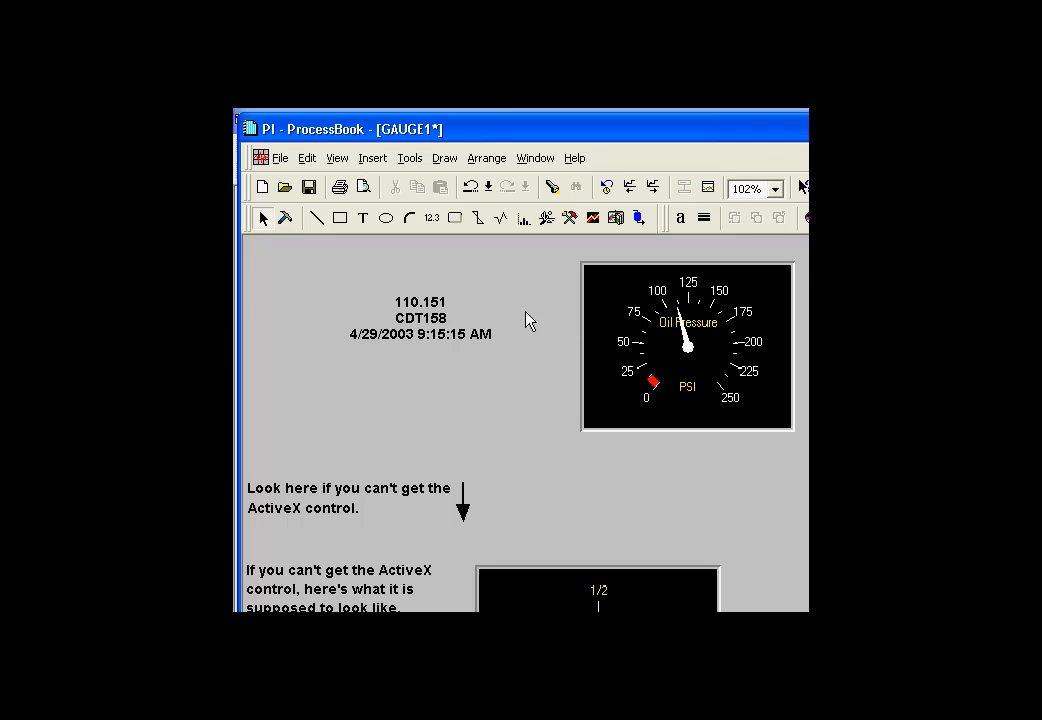
mouse_move(286, 218)
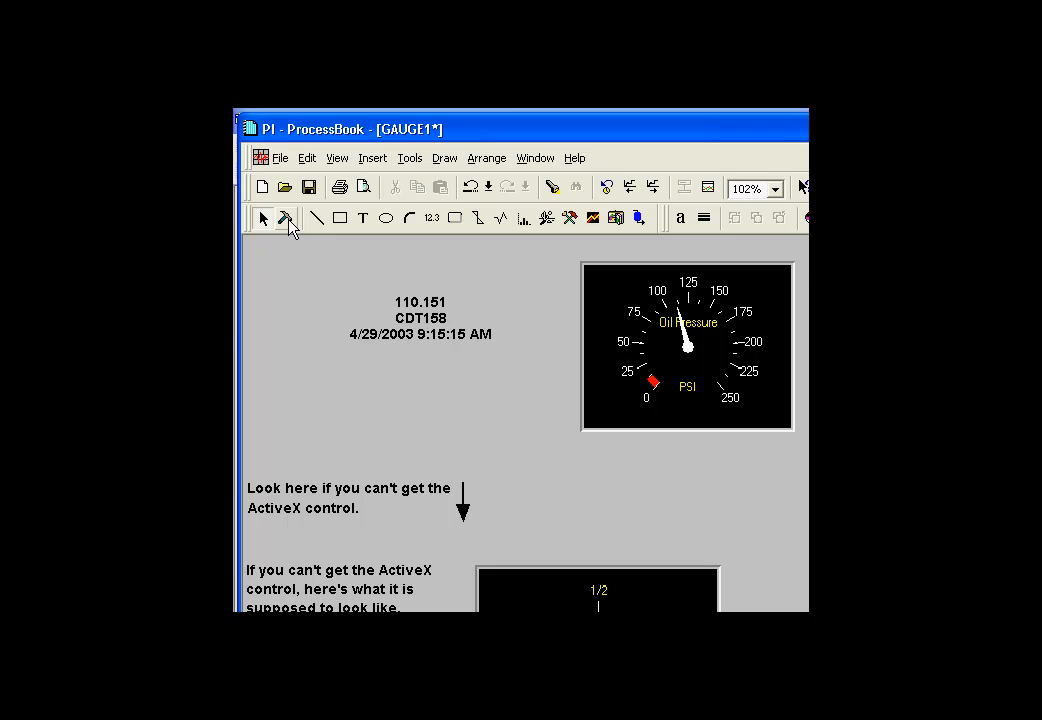
mouse_move(286, 218)
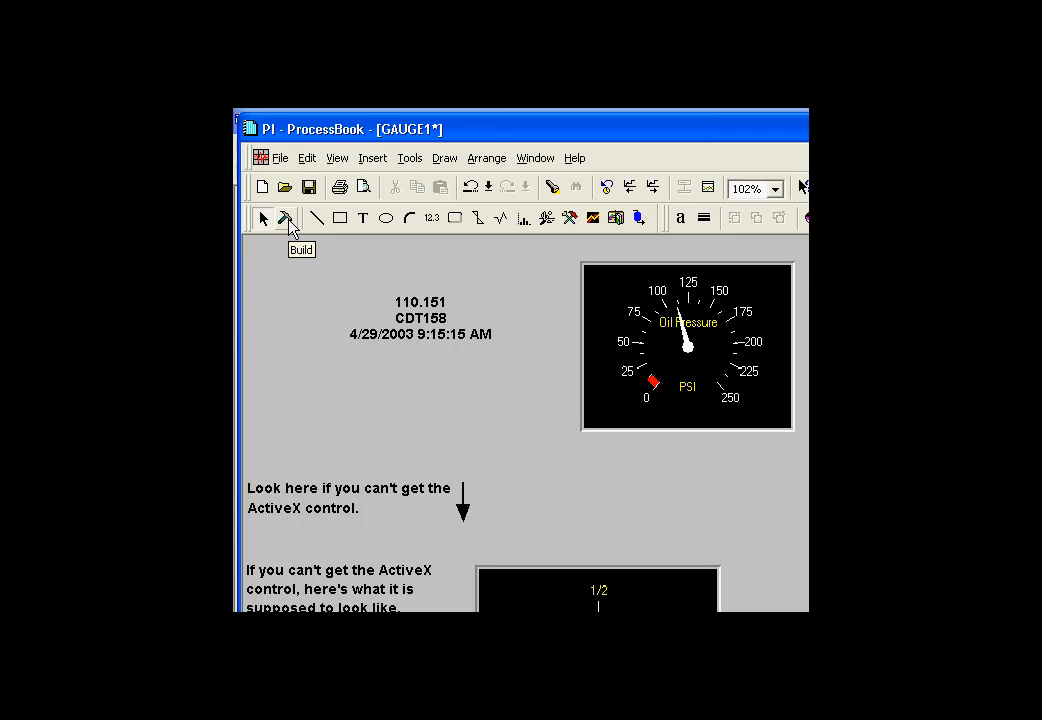
mouse_move(608, 336)
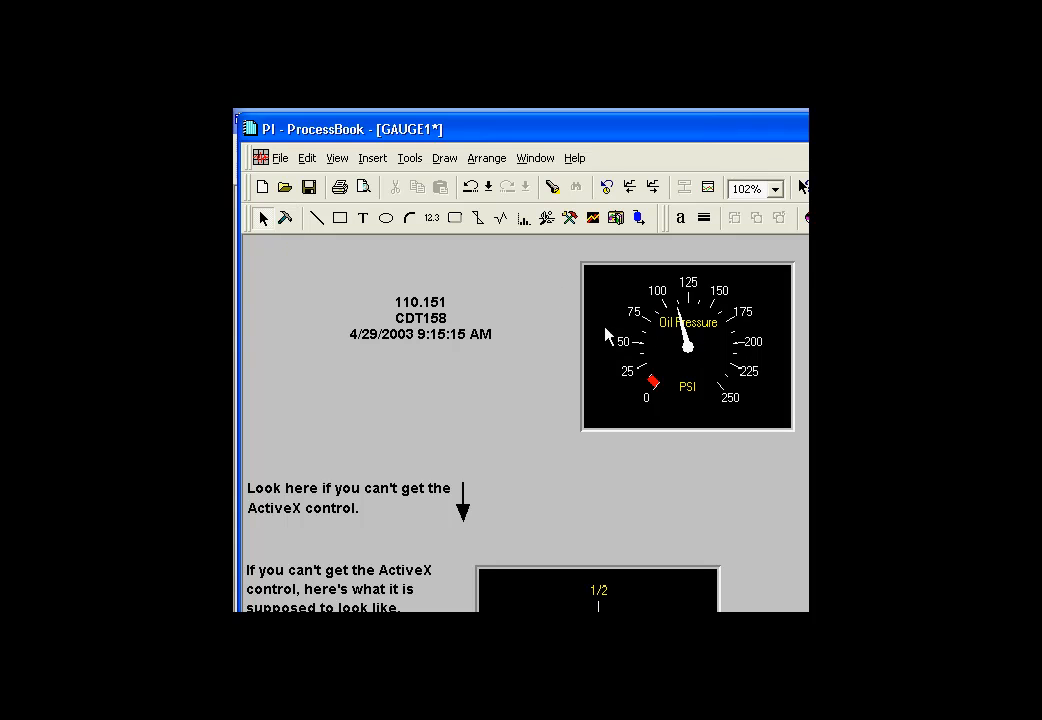
mouse_move(648, 336)
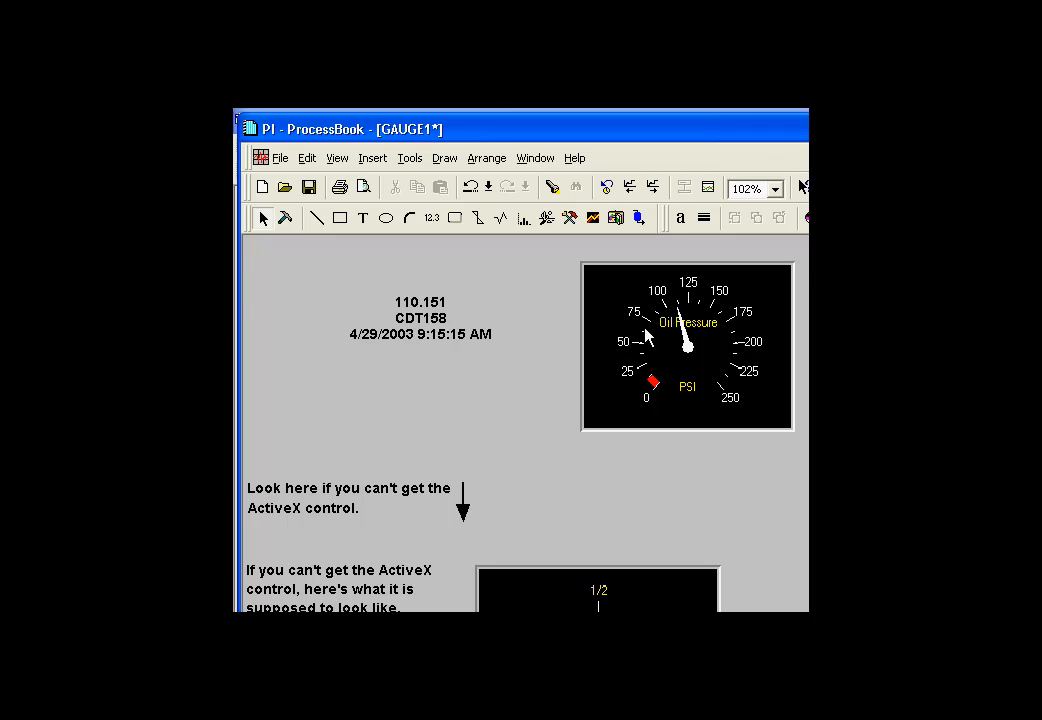
mouse_move(427, 315)
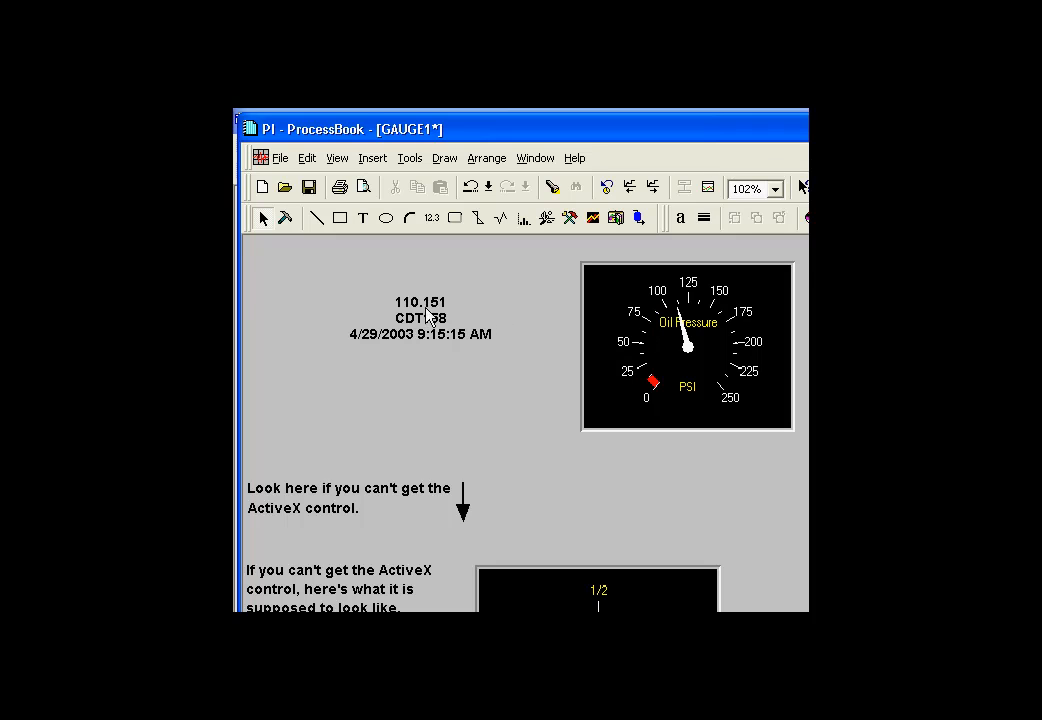
mouse_move(421, 334)
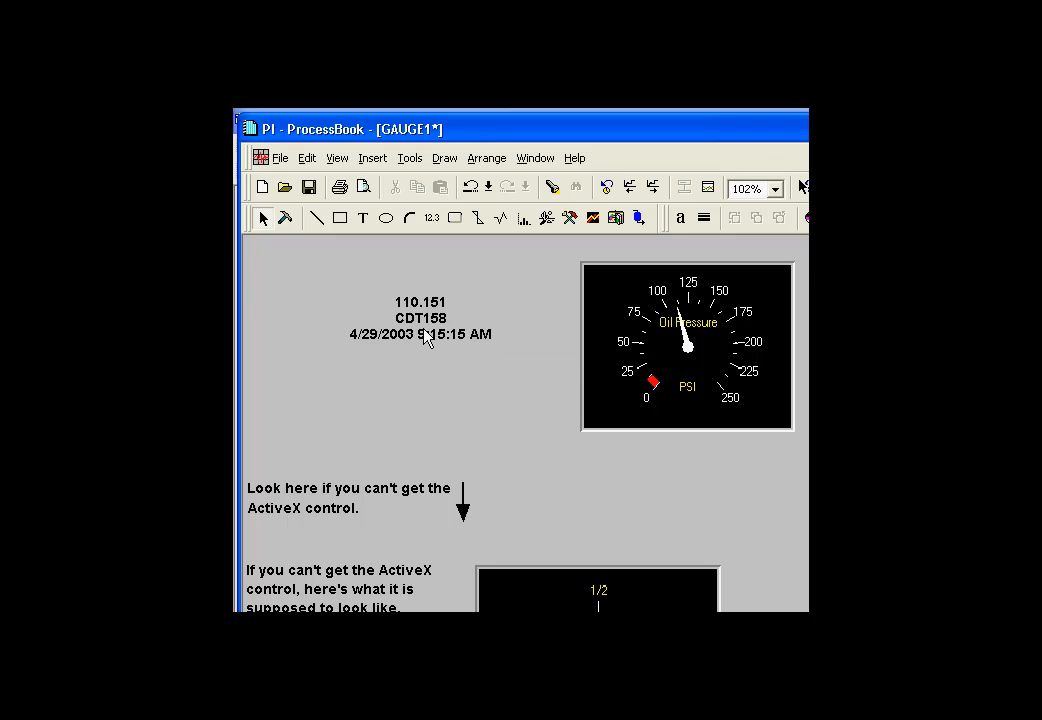
mouse_move(420, 340)
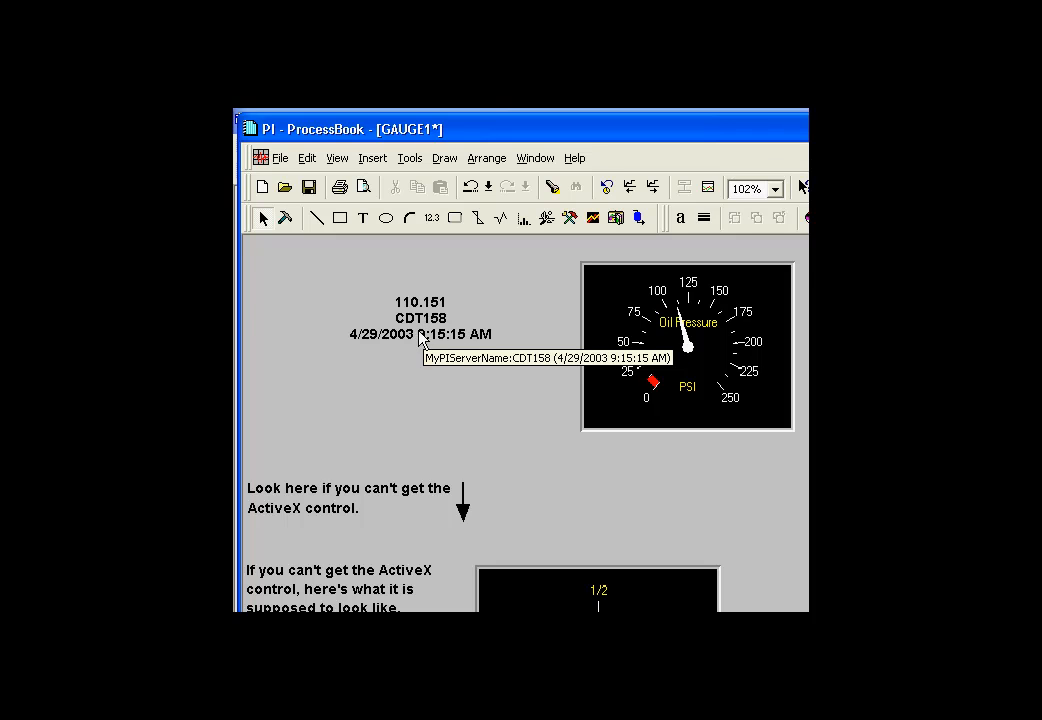
mouse_move(425, 330)
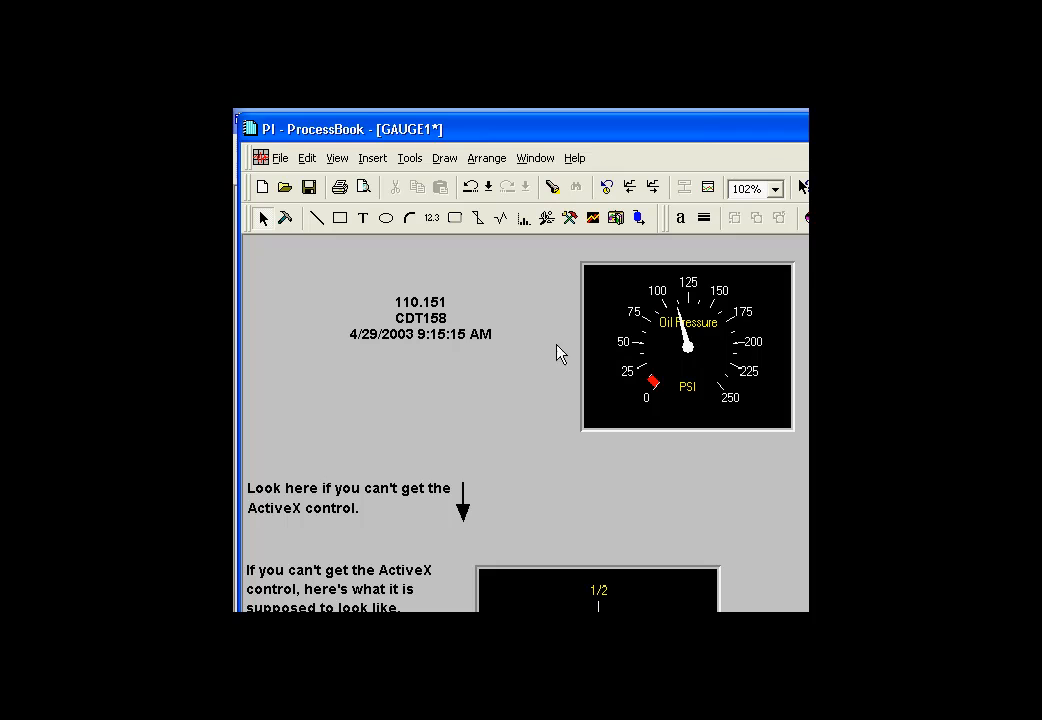
mouse_move(670, 350)
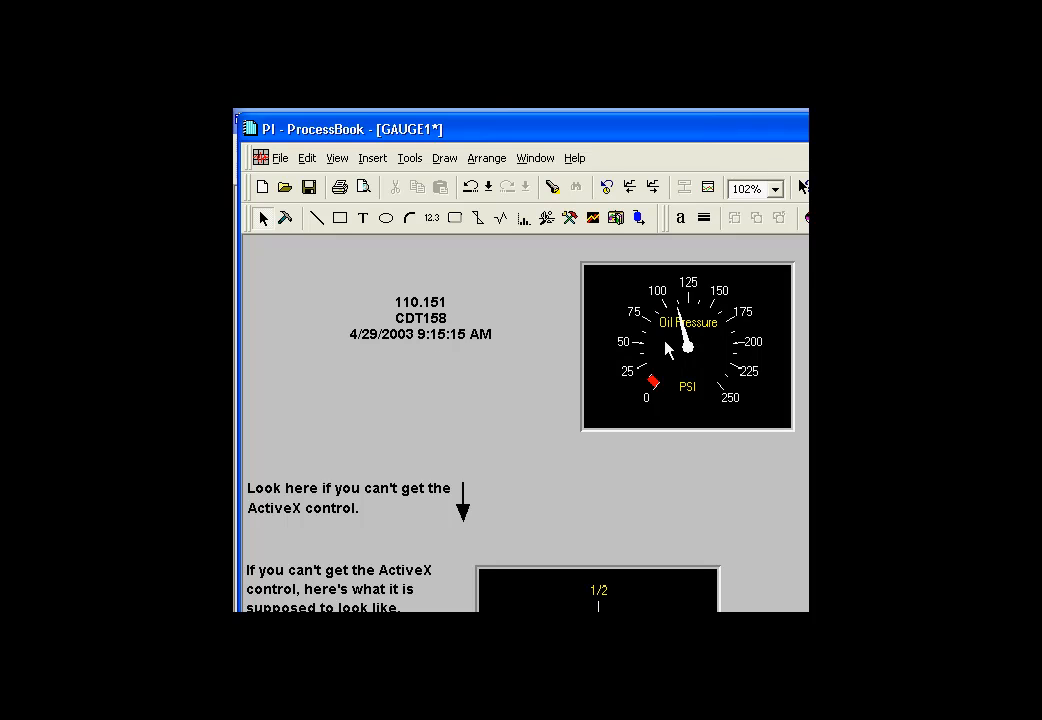
mouse_move(700, 362)
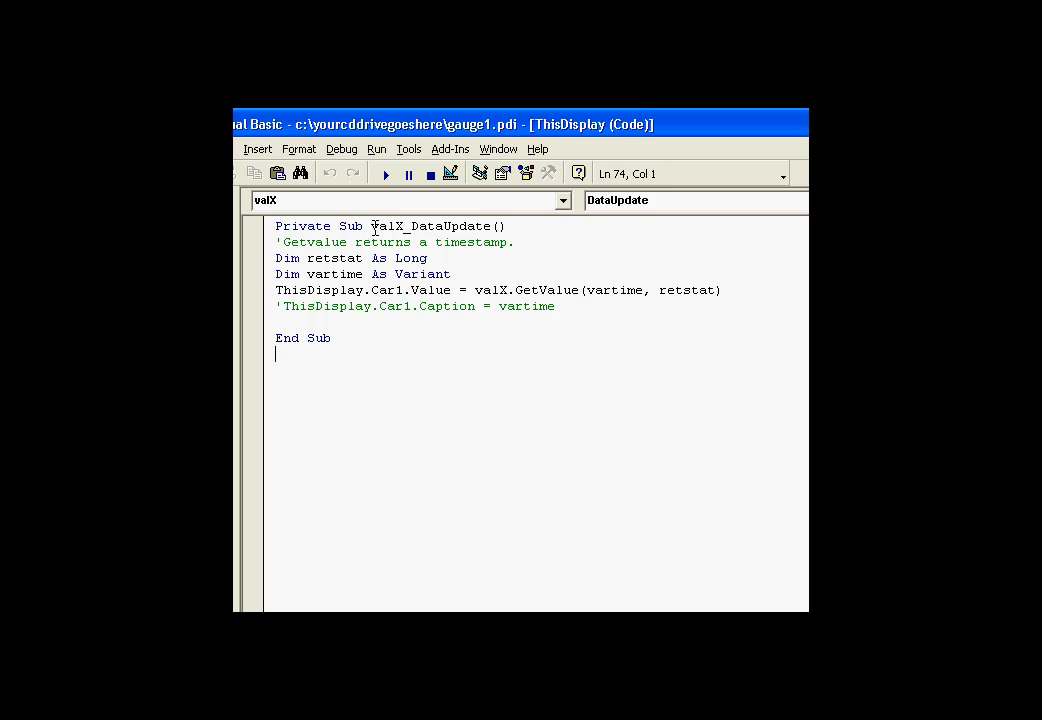
Step: Delete the Oil Pressure gauge and target the spot below the CDT158 value for a new control
double_click(420, 225)
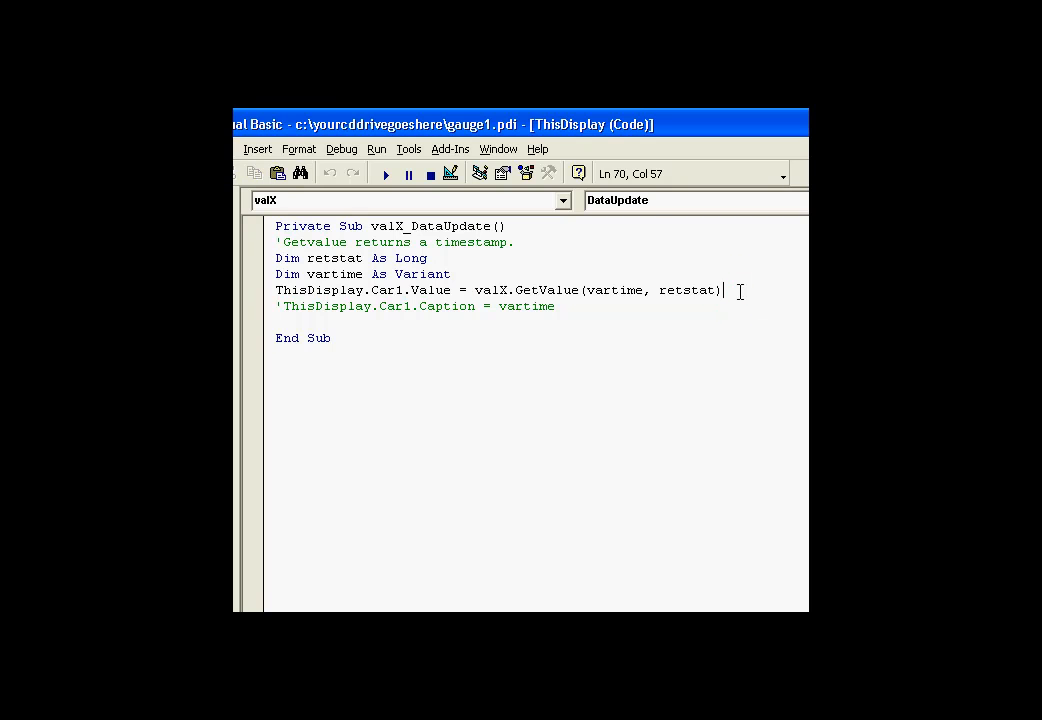
double_click(490, 290)
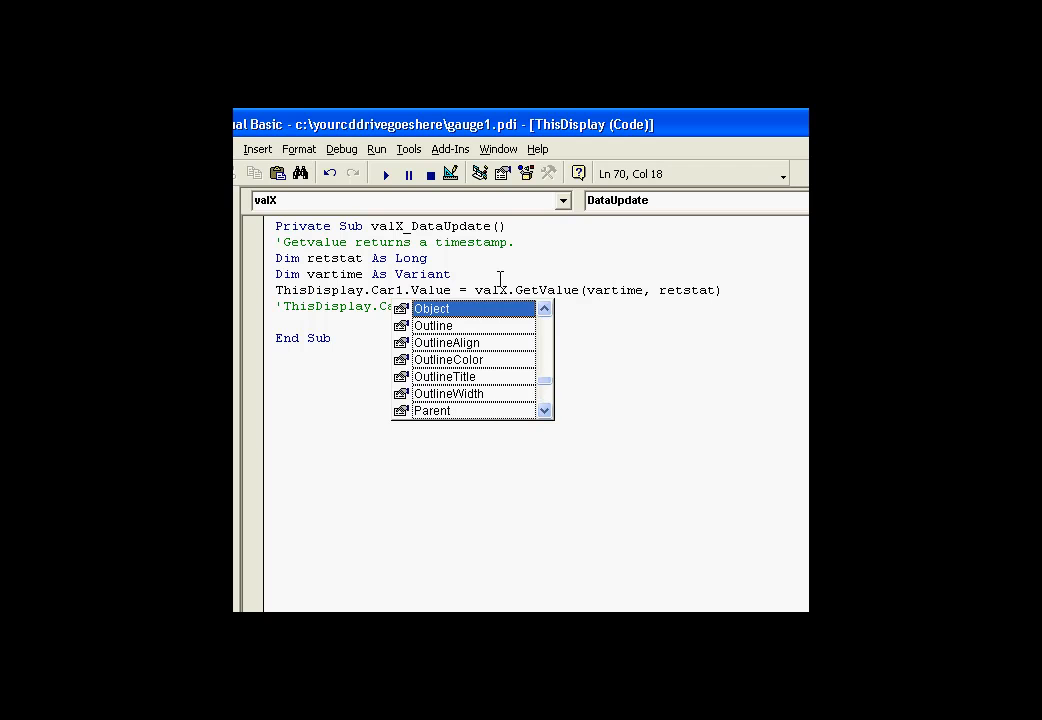
click(545, 332)
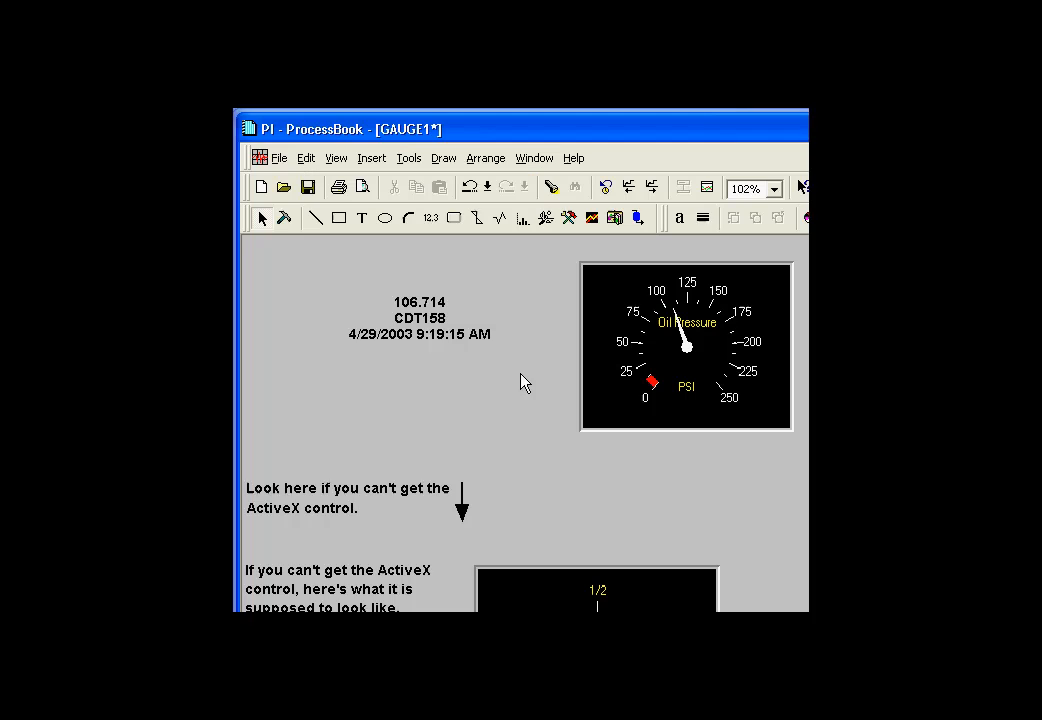
mouse_move(615, 326)
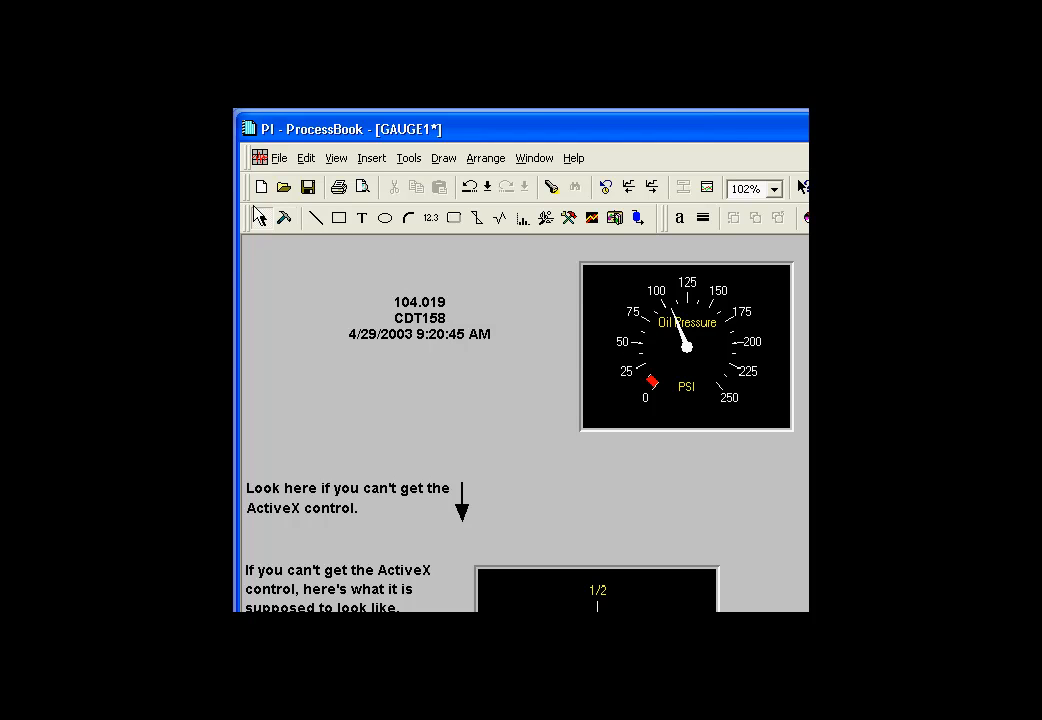
mouse_move(286, 218)
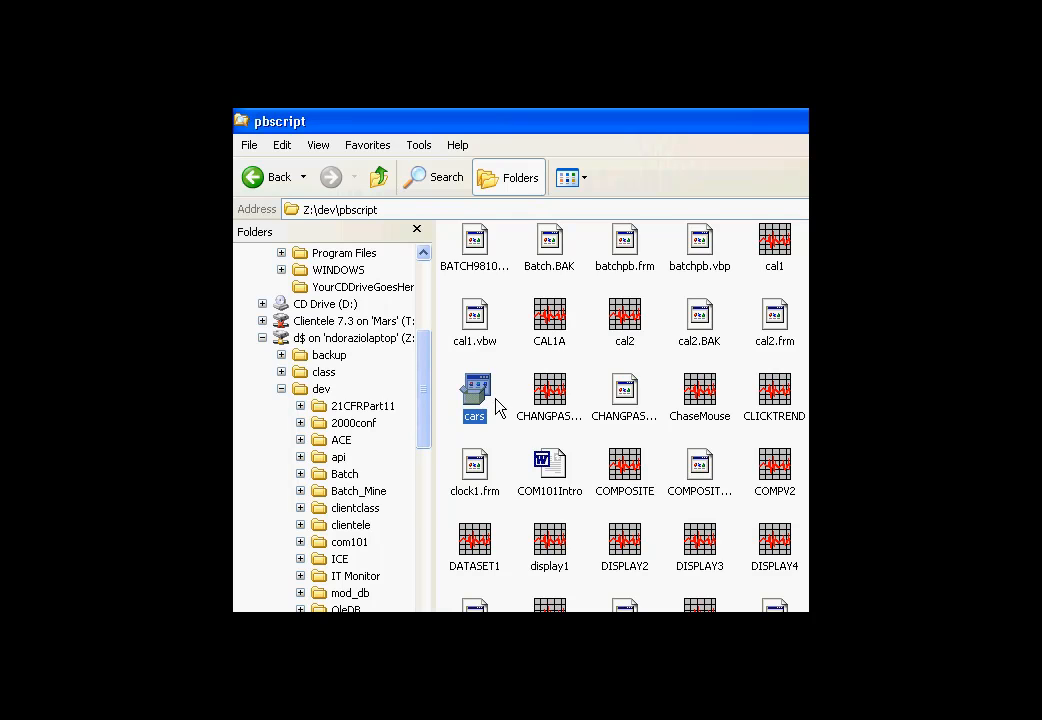
mouse_move(490, 402)
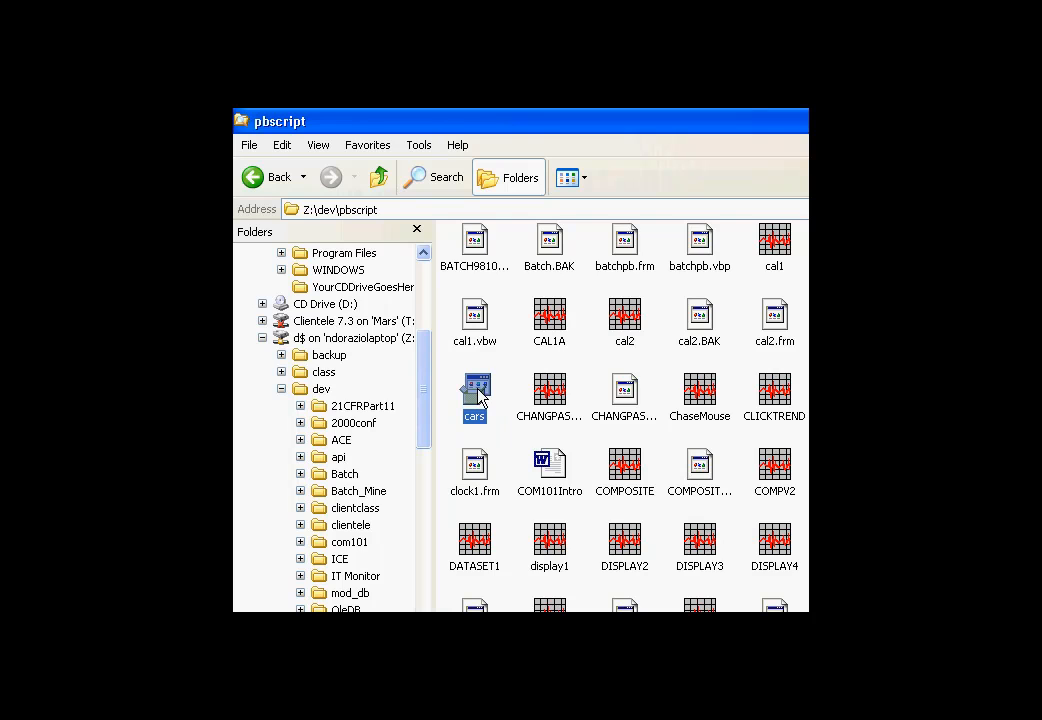
mouse_move(480, 393)
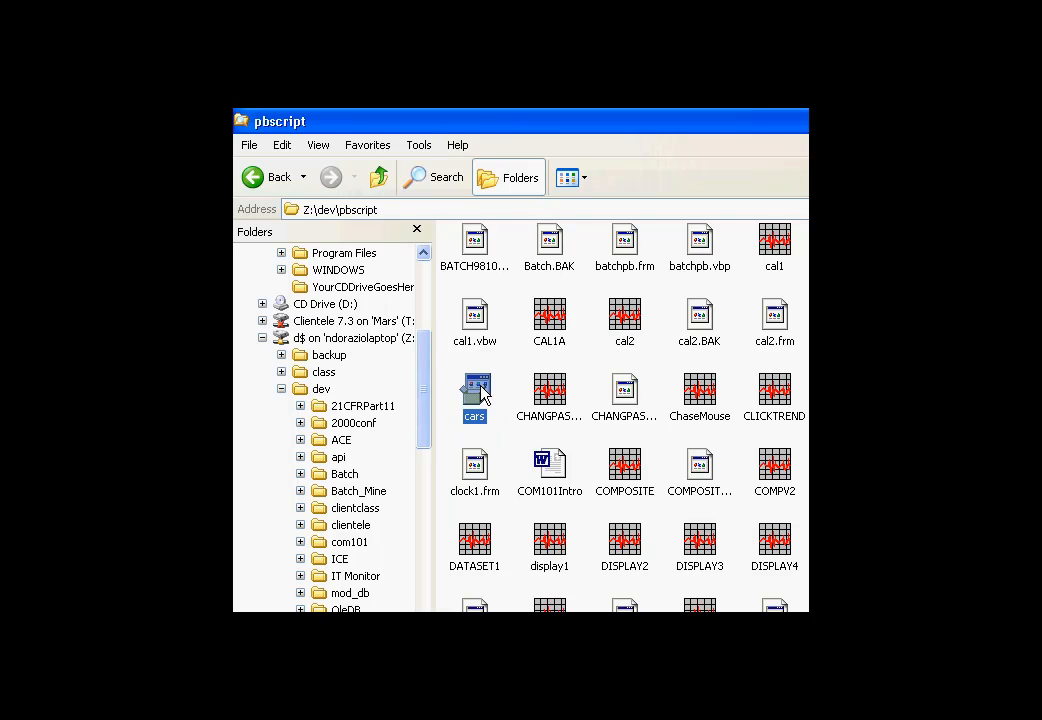
mouse_move(483, 393)
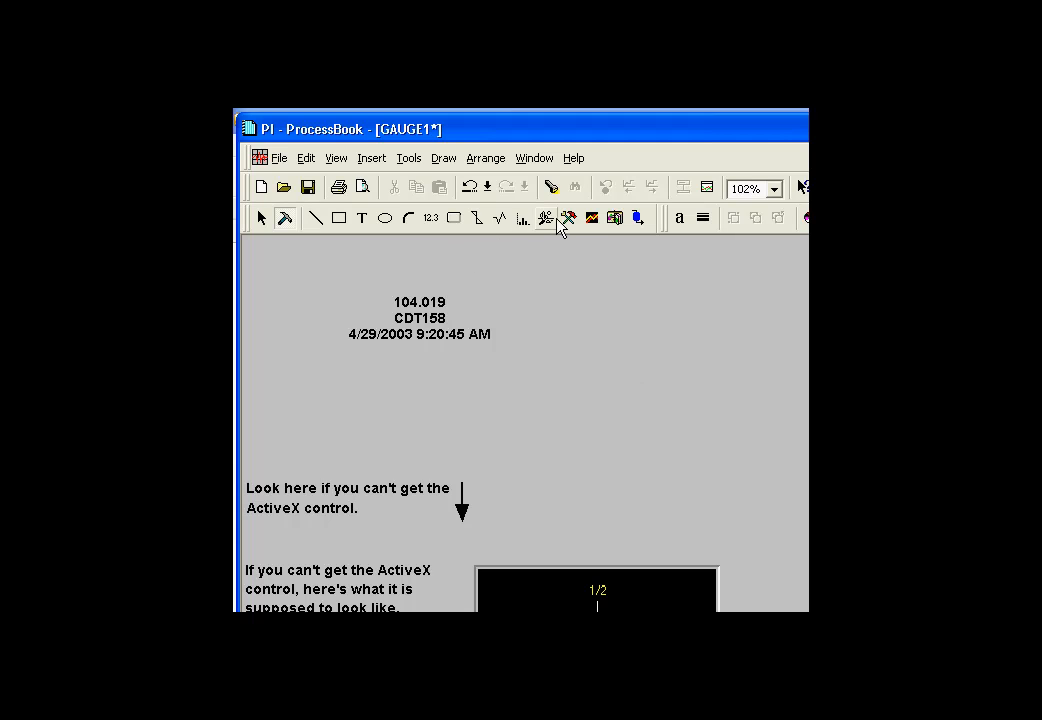
mouse_move(569, 218)
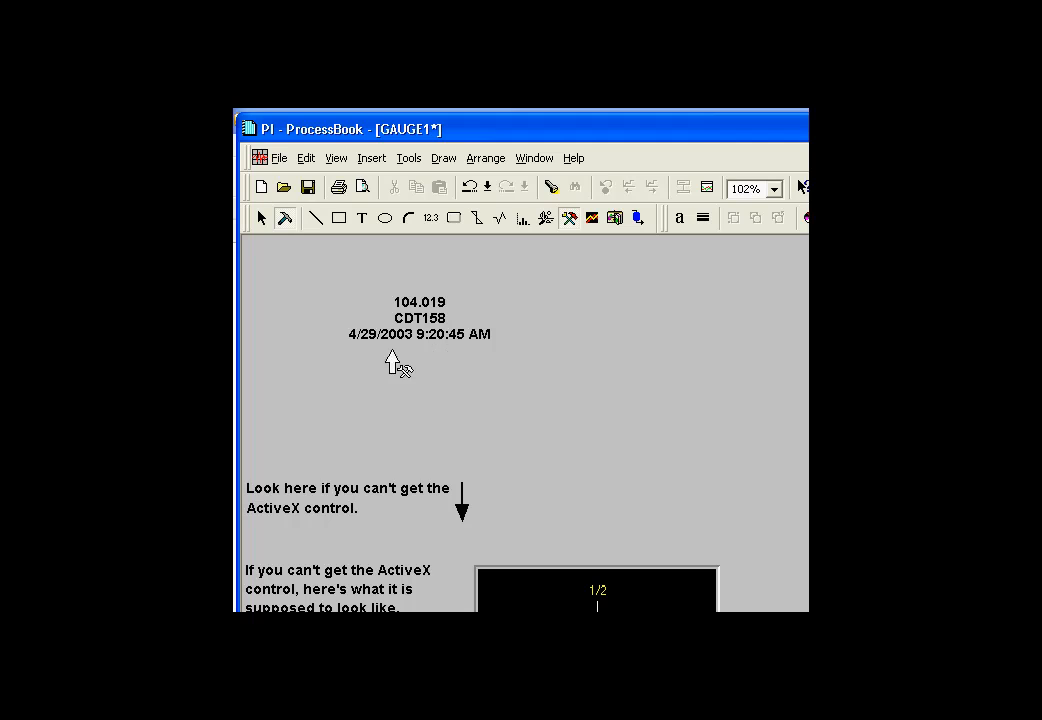
mouse_move(372, 365)
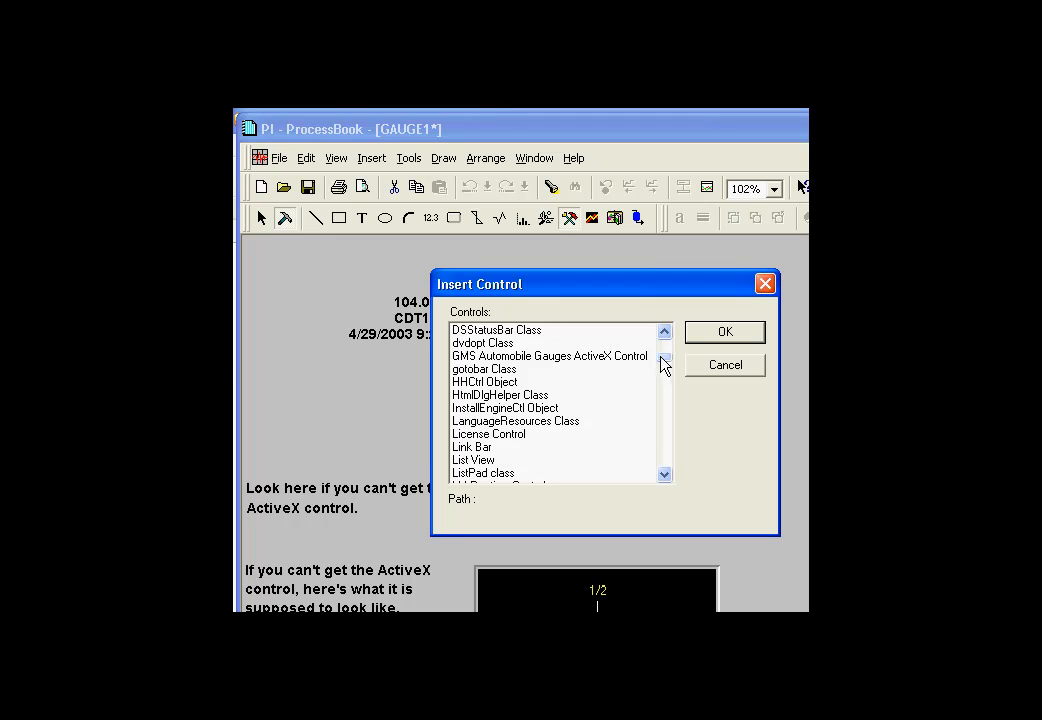
Step: Pick GMS Automobile Gauges ActiveX Control in the Insert Control dialog and confirm
click(549, 356)
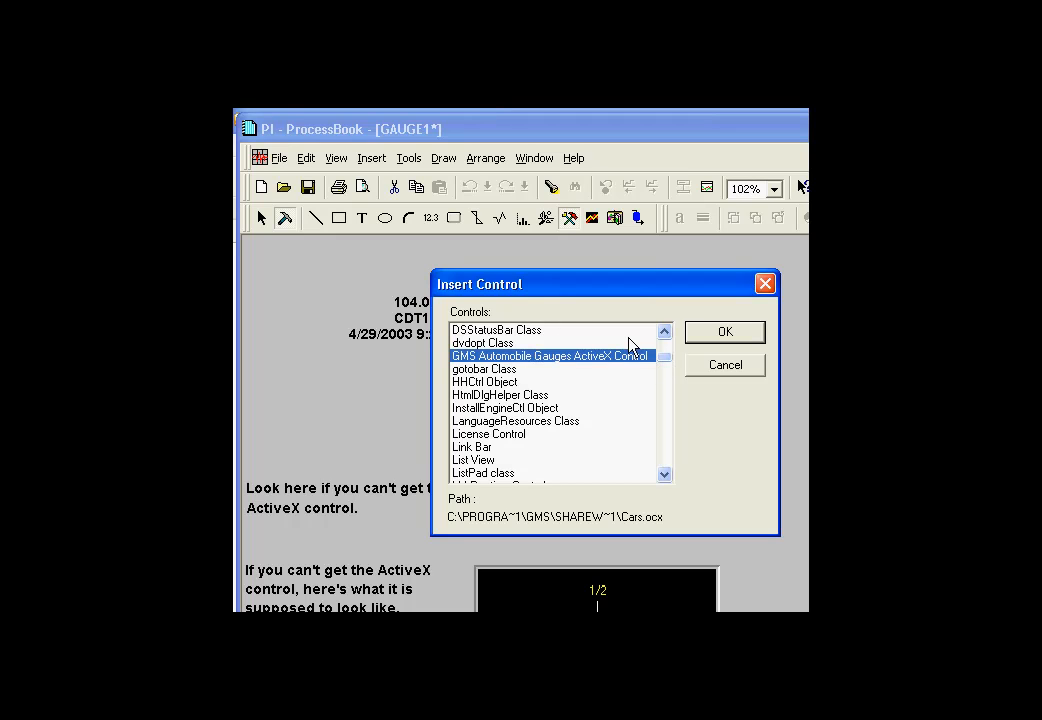
mouse_move(527, 367)
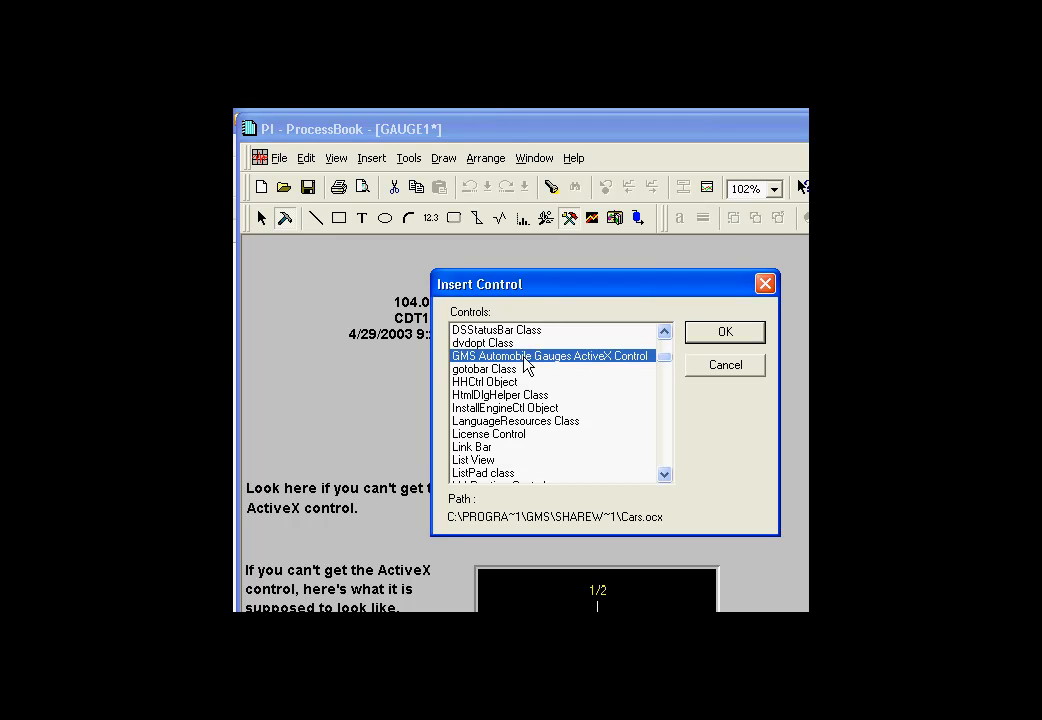
mouse_move(545, 366)
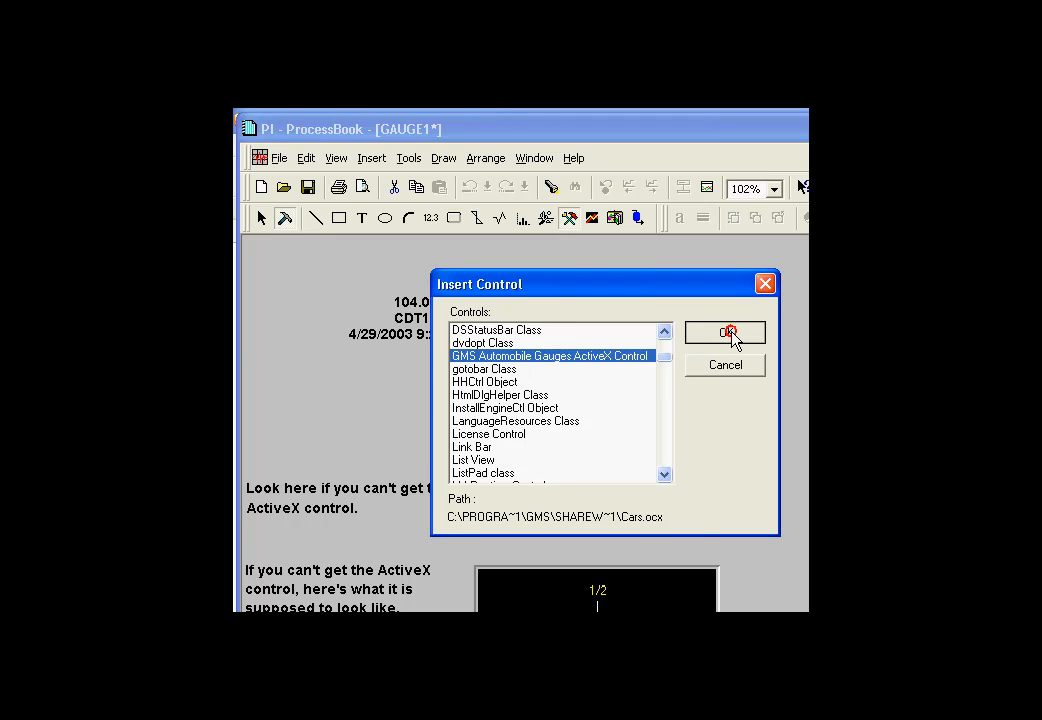
click(724, 332)
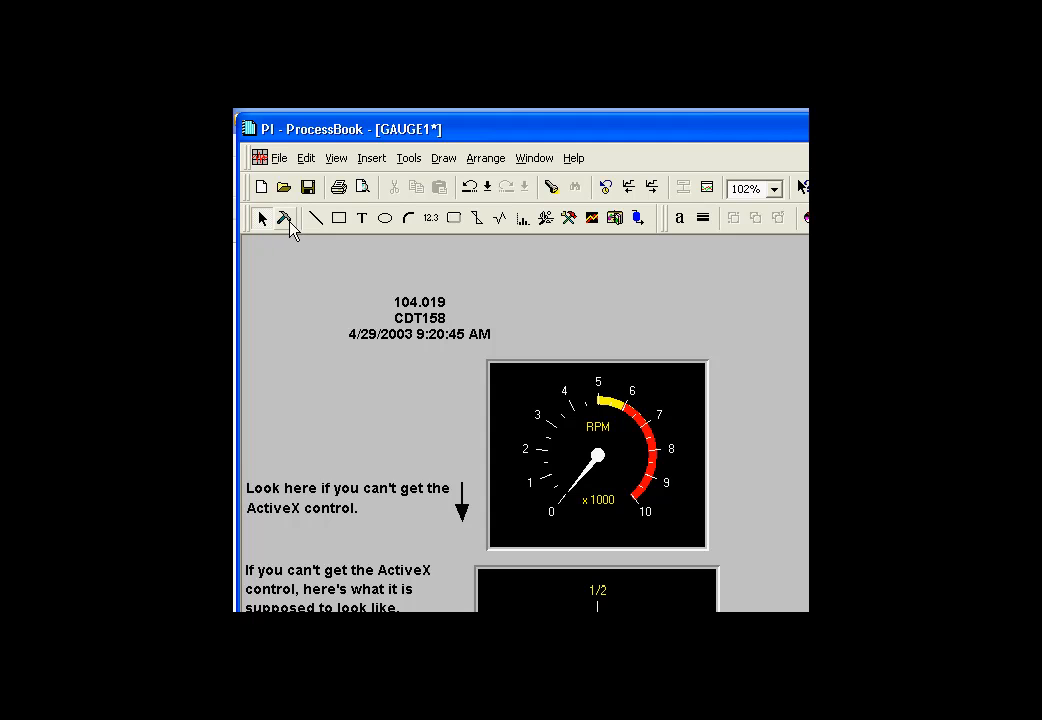
Step: Toggle Build Mode, then Run Mode, so the RPM tachometer renders below CDT158
click(597, 455)
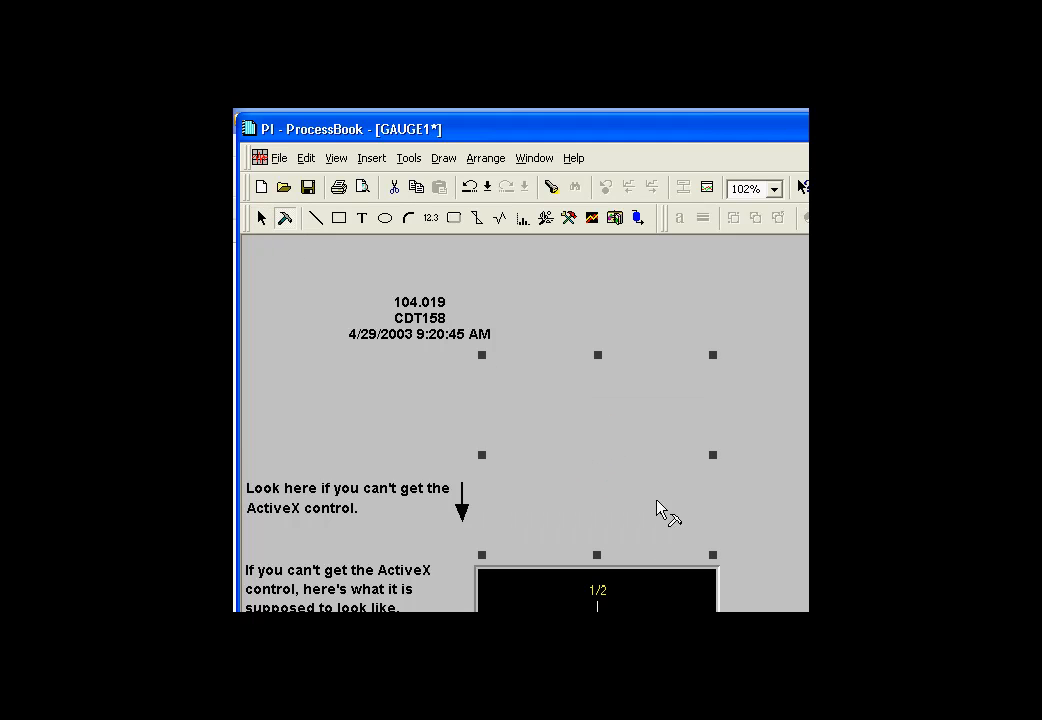
click(260, 218)
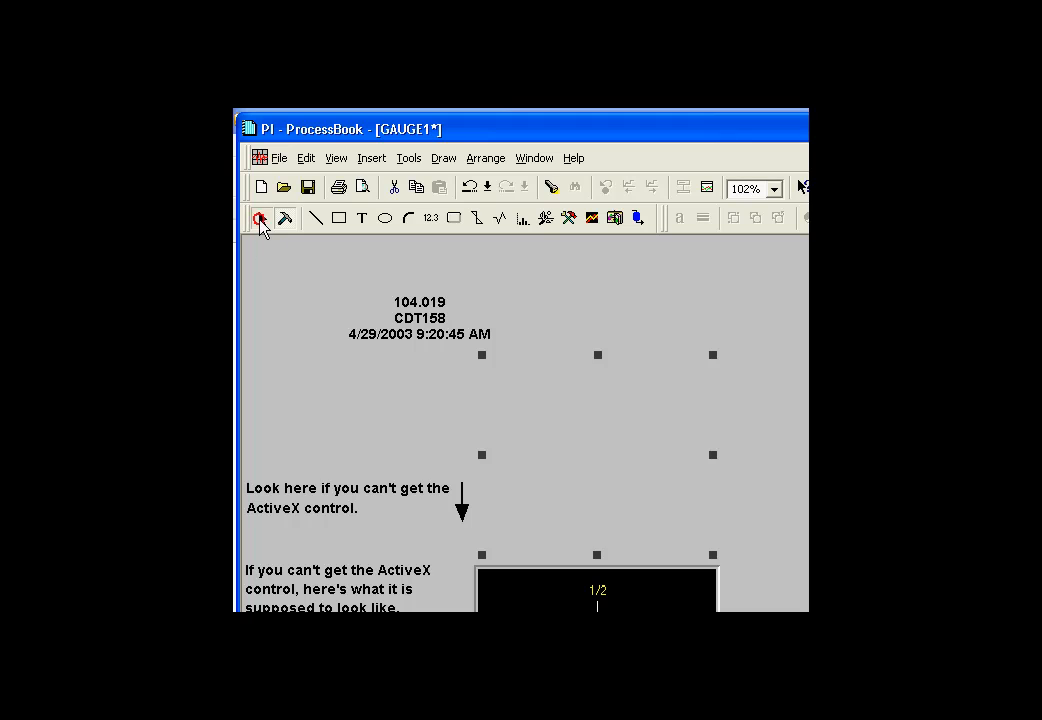
click(261, 218)
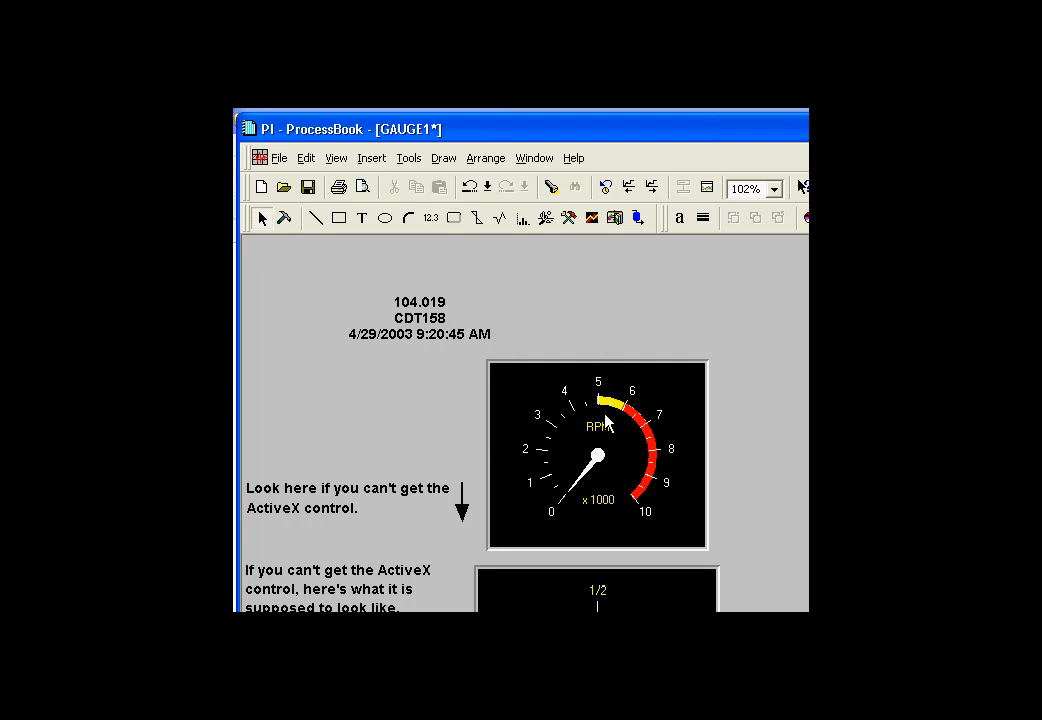